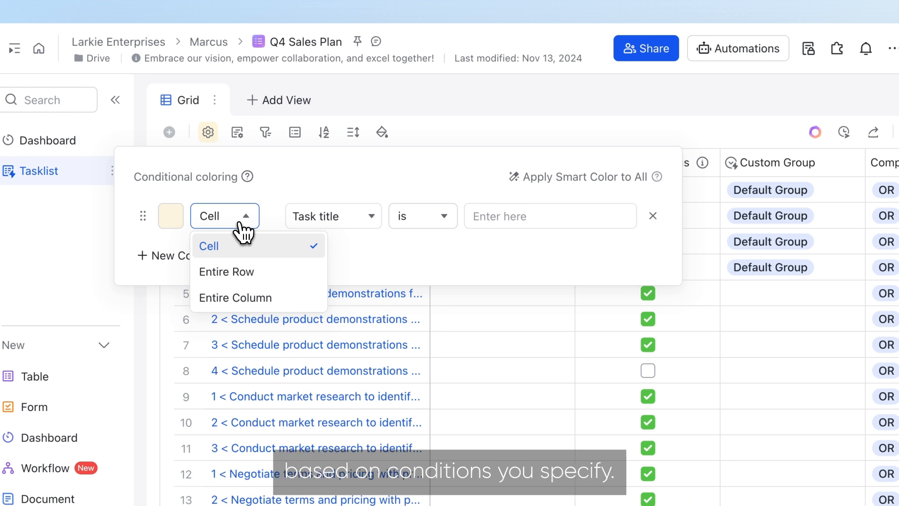
# Keep the coloring scope on Cell and choose Task title as the condition field.
pyautogui.click(332, 216)
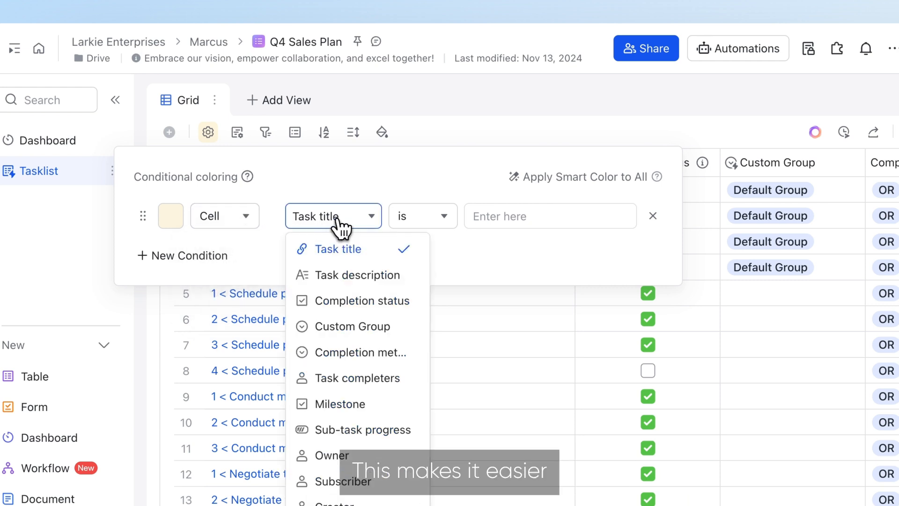
pyautogui.click(361, 301)
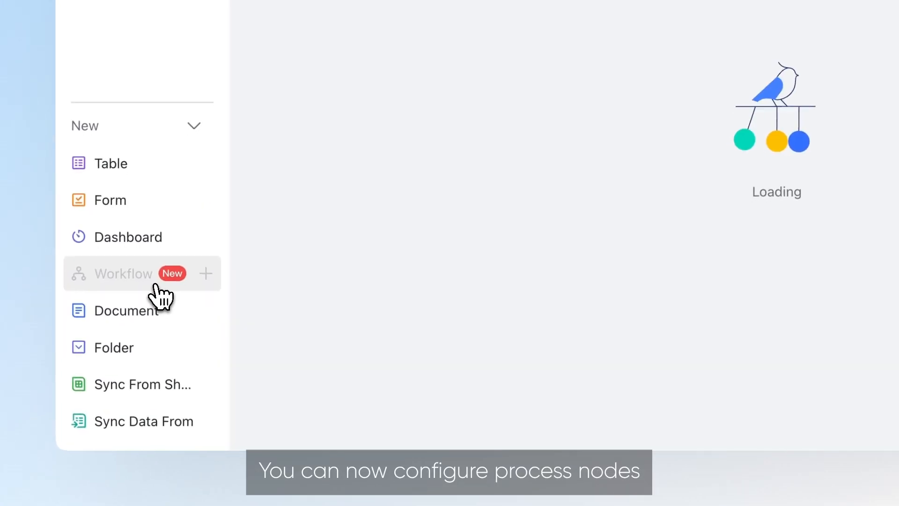
# Create a new workflow and add a Send a Lark message step on the Yes branch.
pyautogui.click(123, 274)
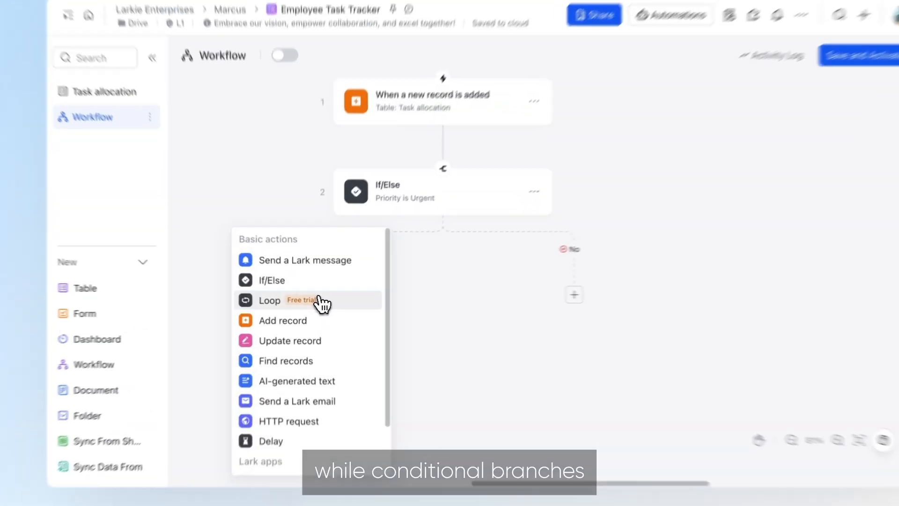
pyautogui.click(305, 259)
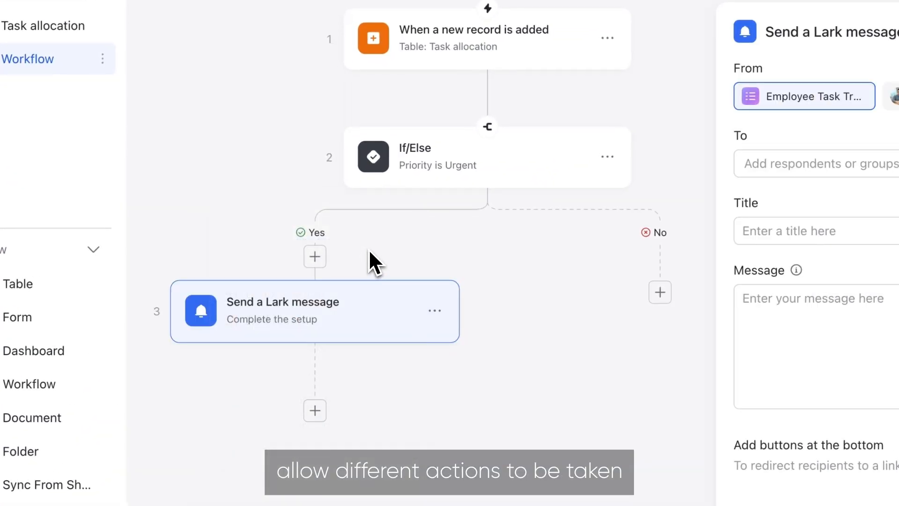
pyautogui.moveTo(528, 309)
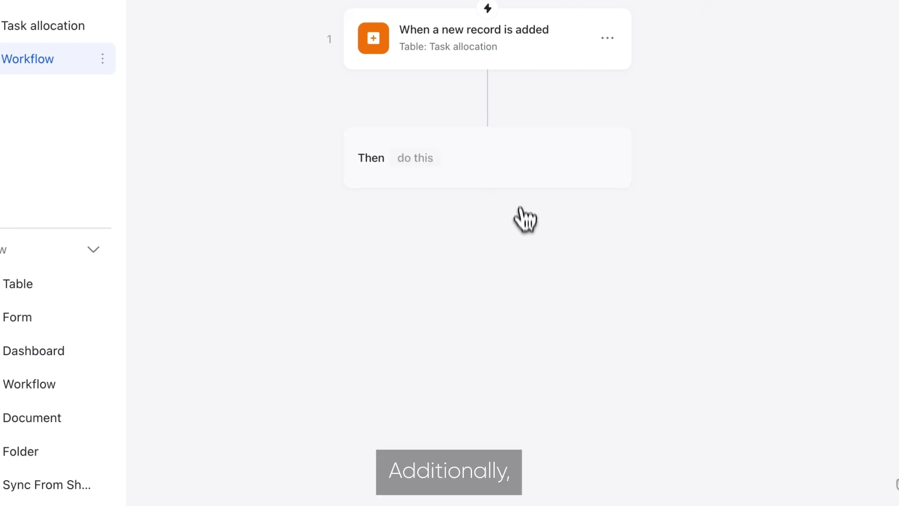
# Add a Loop step from Basic actions after the new-record trigger.
pyautogui.click(414, 158)
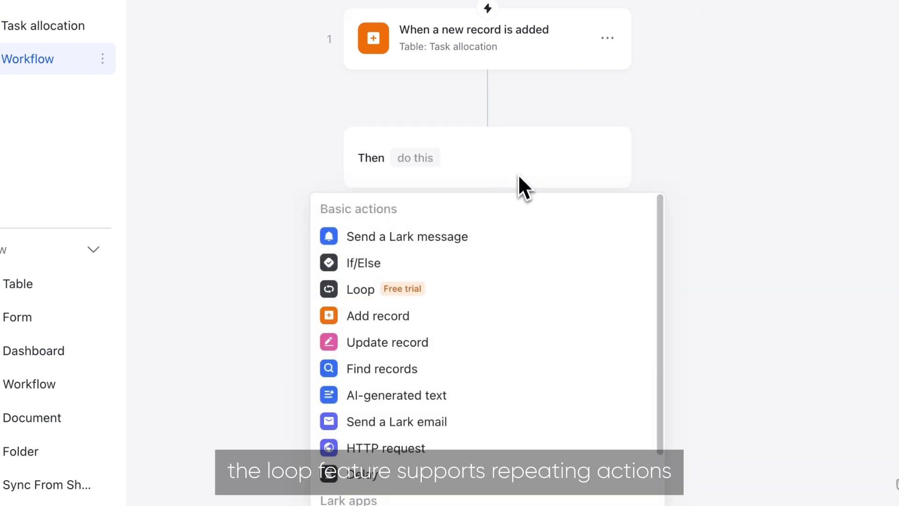
pyautogui.click(360, 289)
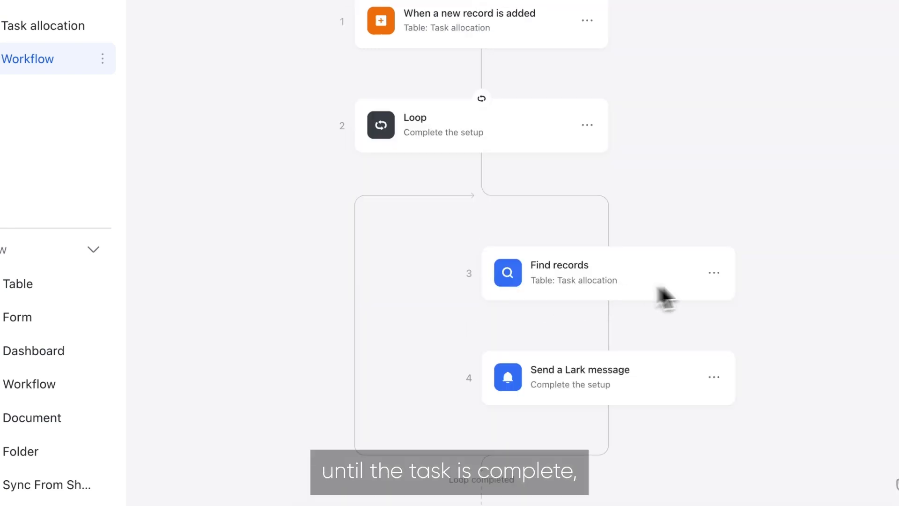
pyautogui.moveTo(814, 289)
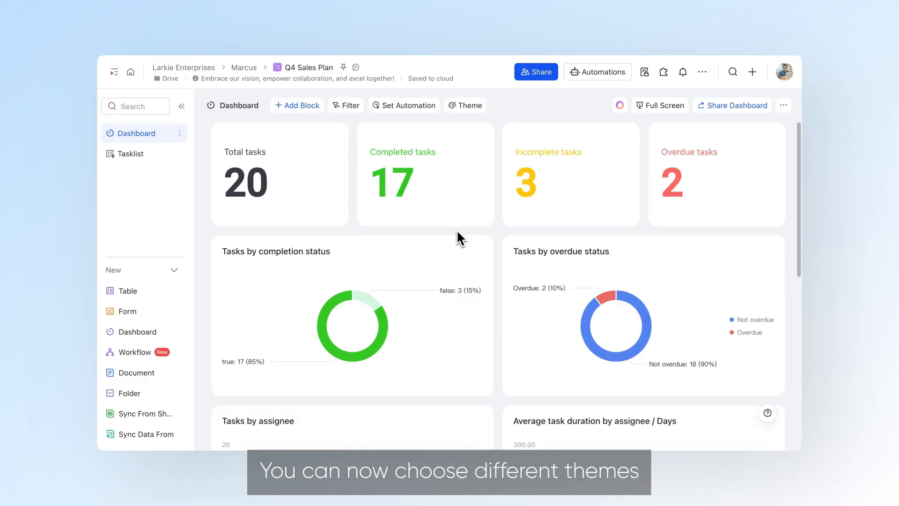
# Preview the Dark theme, then apply the Vibrant theme to the Q4 Sales Plan dashboard.
pyautogui.click(464, 105)
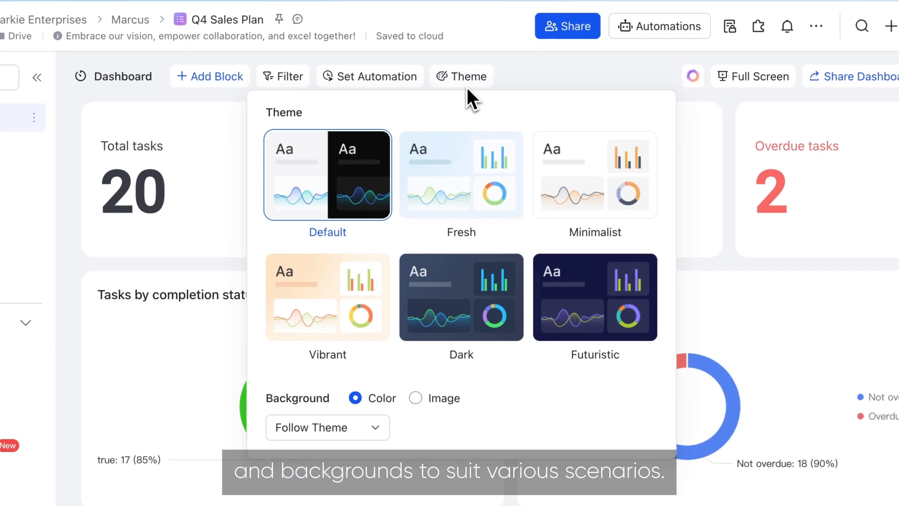
pyautogui.click(460, 297)
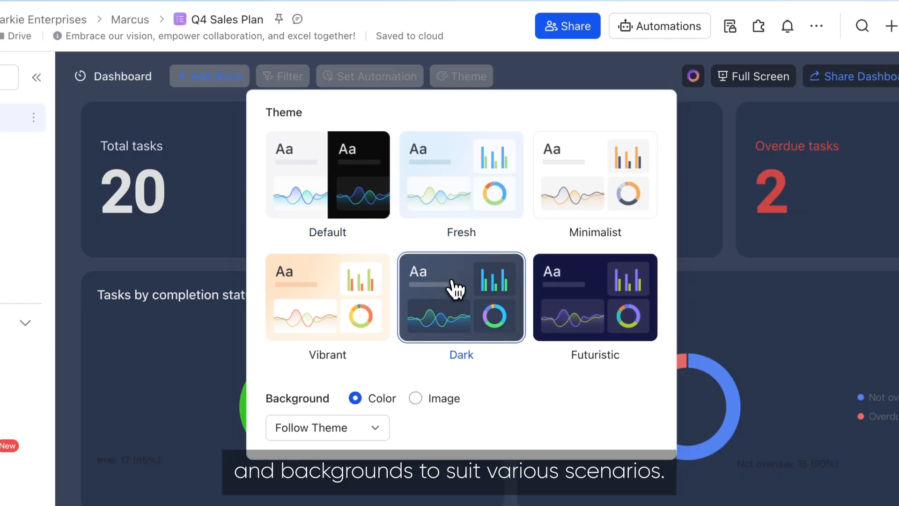
pyautogui.click(327, 297)
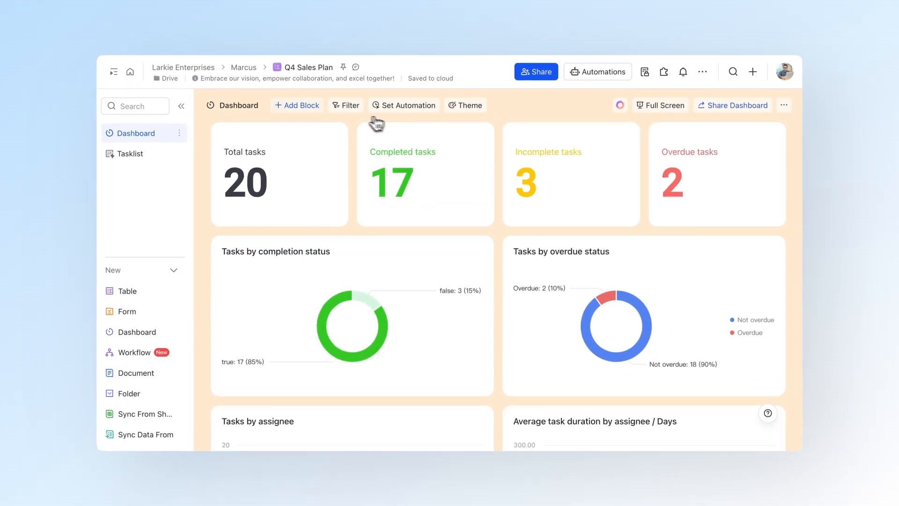
pyautogui.click(296, 105)
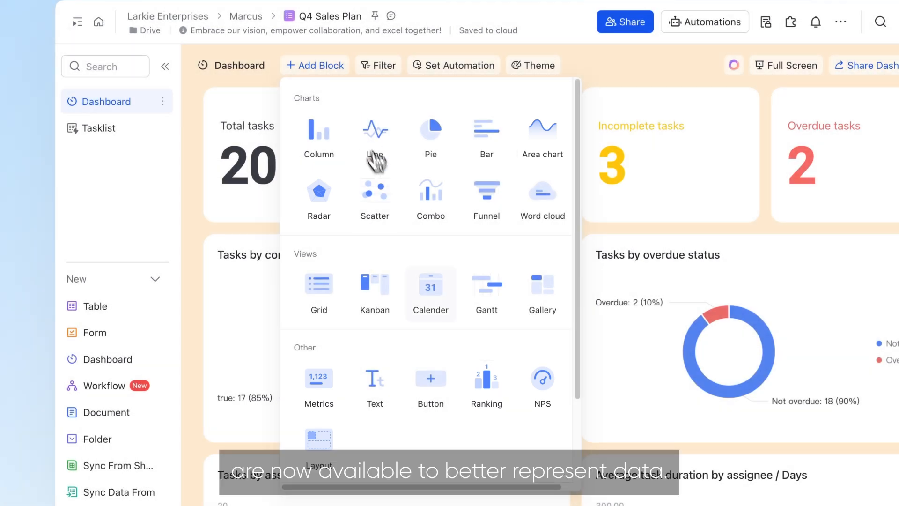
pyautogui.click(485, 384)
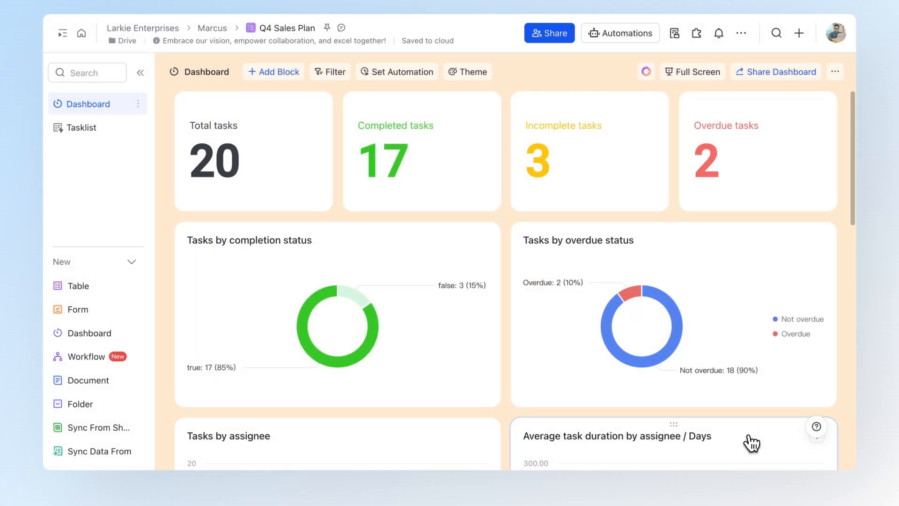
pyautogui.scroll(-3)
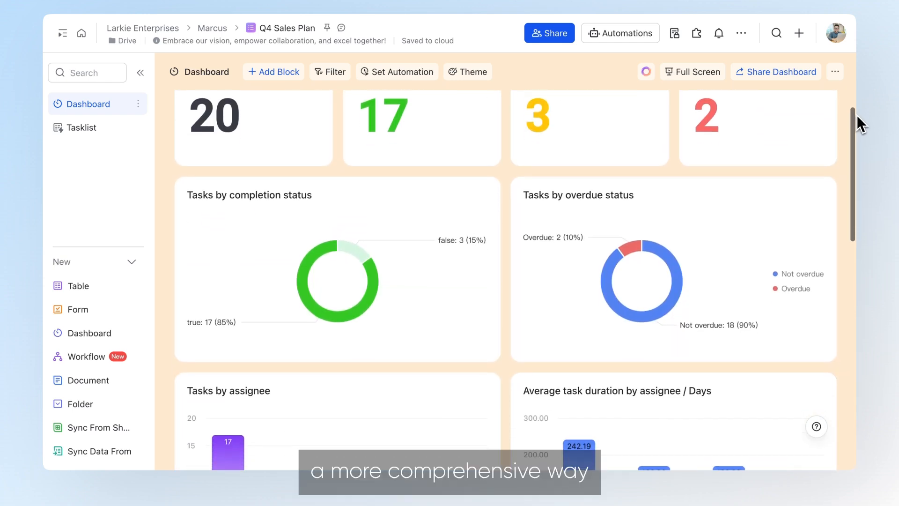
pyautogui.scroll(-3)
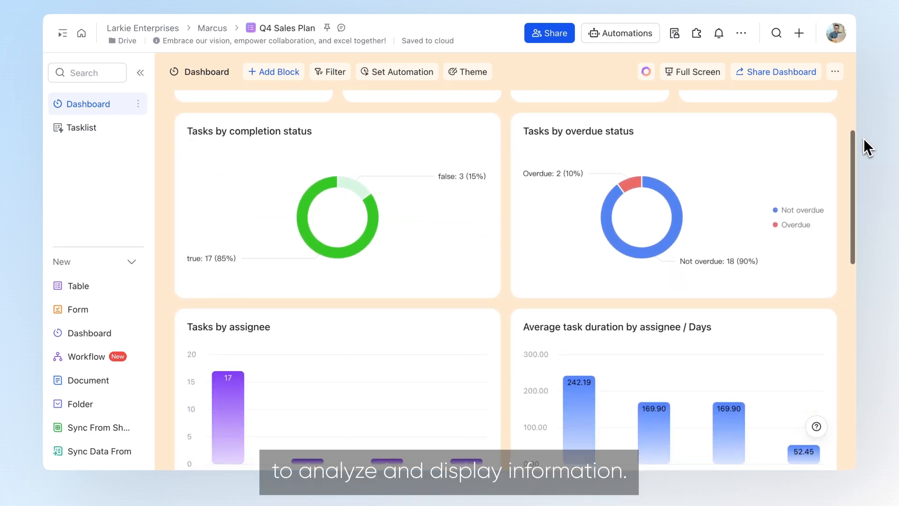
pyautogui.scroll(-3)
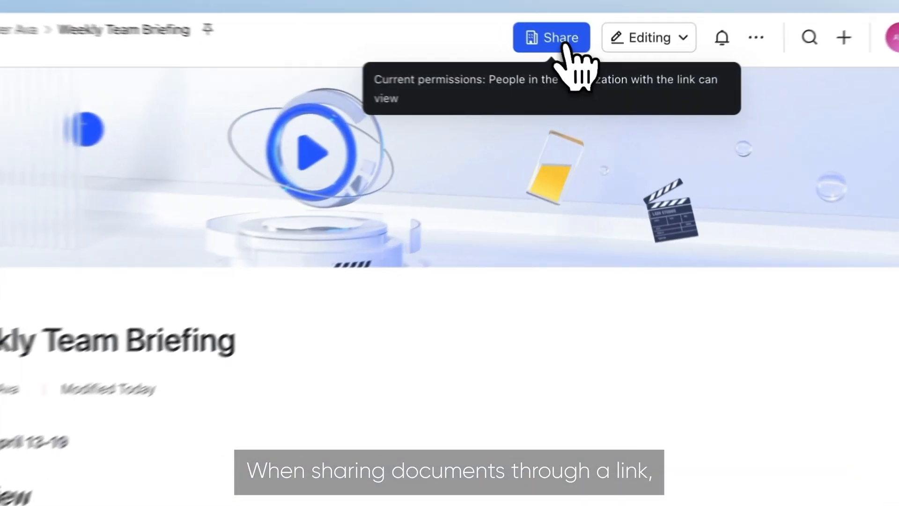
# Share the Weekly Team Briefing with anyone with the link, with Can view permission.
pyautogui.click(551, 37)
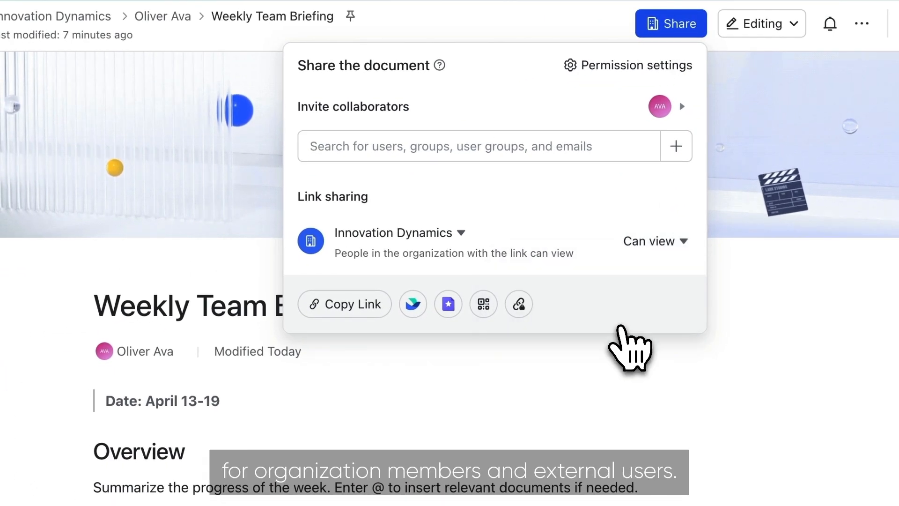
pyautogui.click(655, 240)
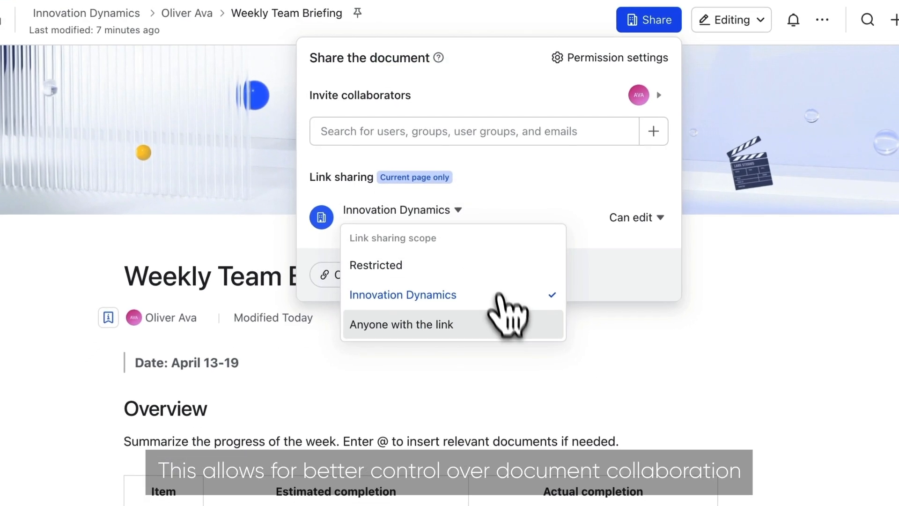
pyautogui.click(401, 324)
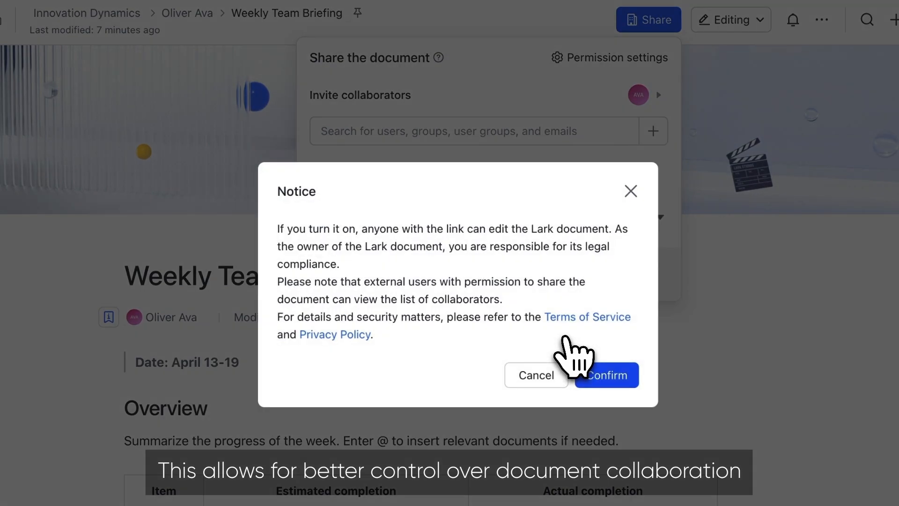
pyautogui.click(604, 375)
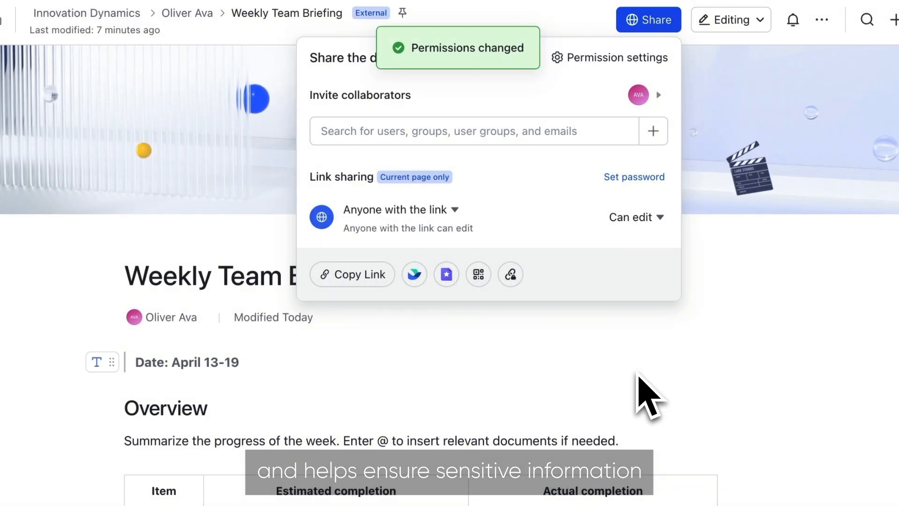
pyautogui.click(636, 217)
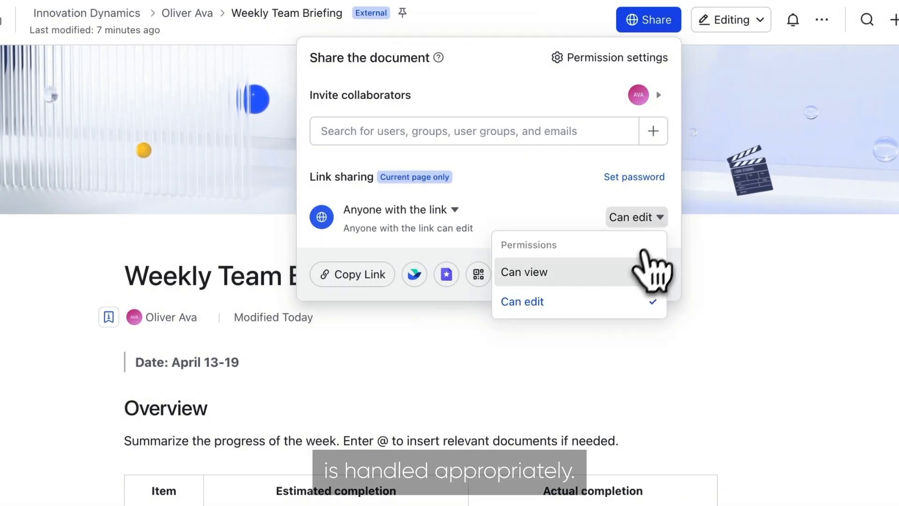
pyautogui.click(524, 271)
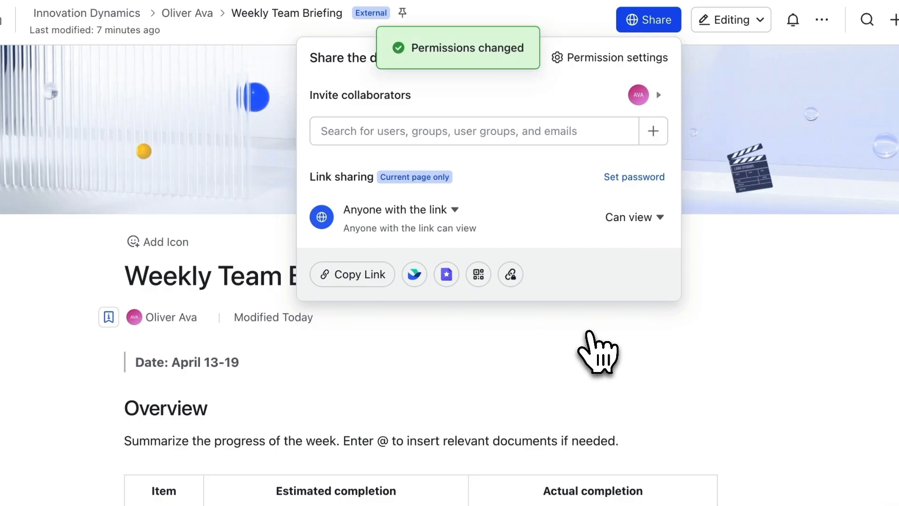